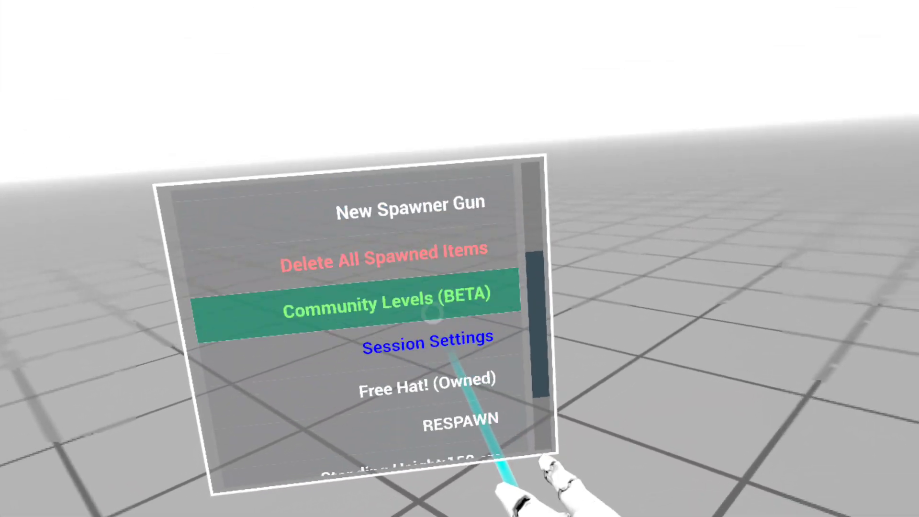
Step: Select the owned Free Hat entry in the wrist menu
{"action": "left_click", "coordinate": [403, 380]}
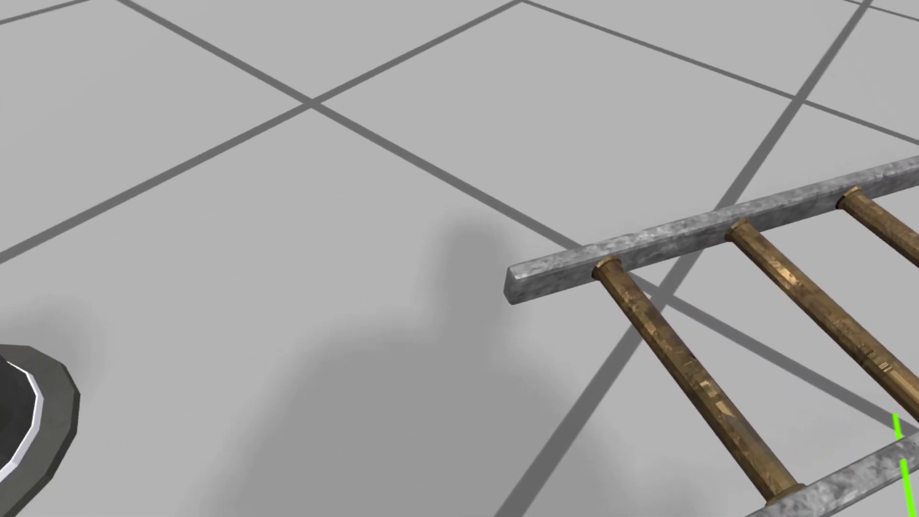
{"action": "mouse_move", "coordinate": [459, 258]}
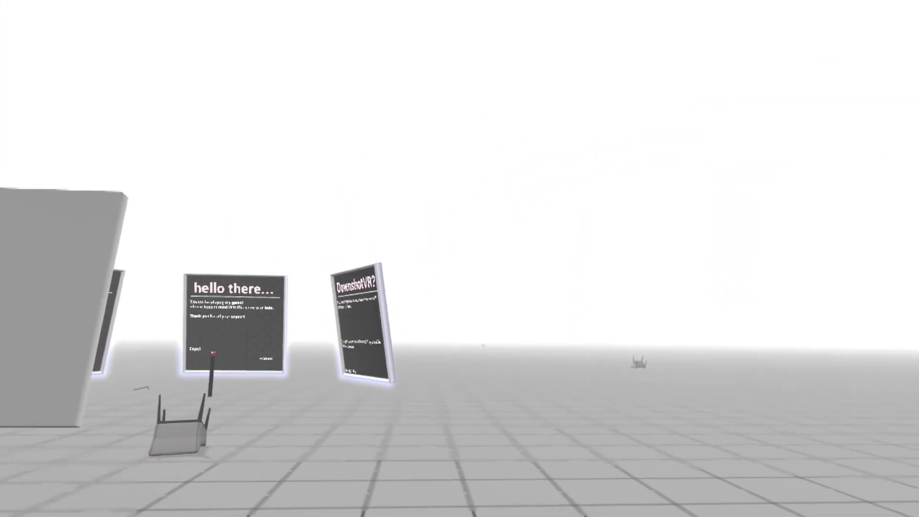
{"action": "mouse_move", "coordinate": [460, 258]}
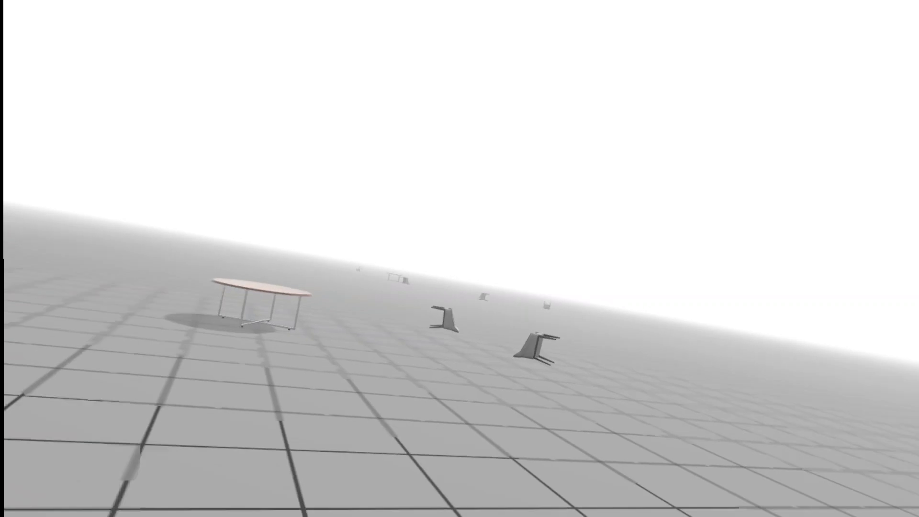